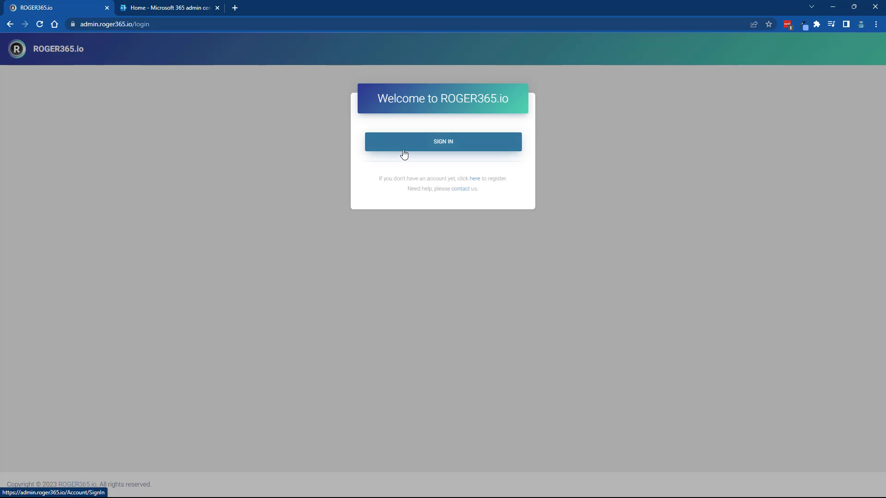
Sign in to the ROGER365.io admin portal and download the Main App manifest for a new Teams endpoint.
click(442, 141)
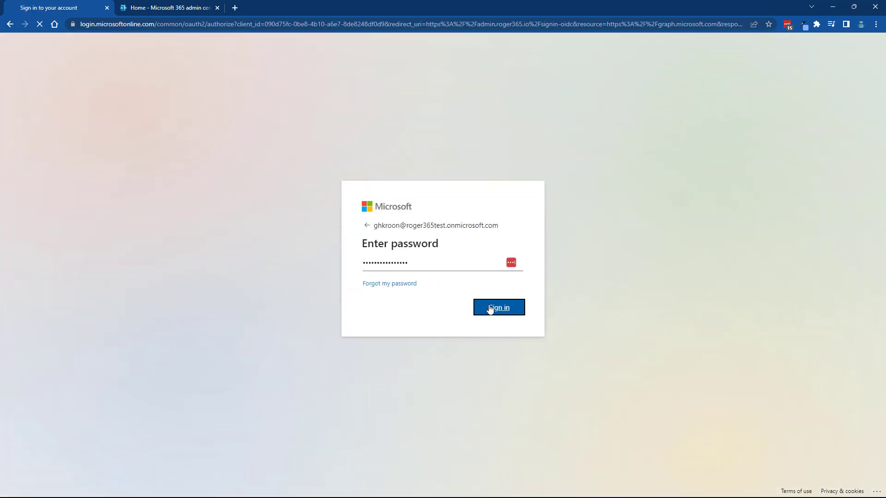
click(498, 307)
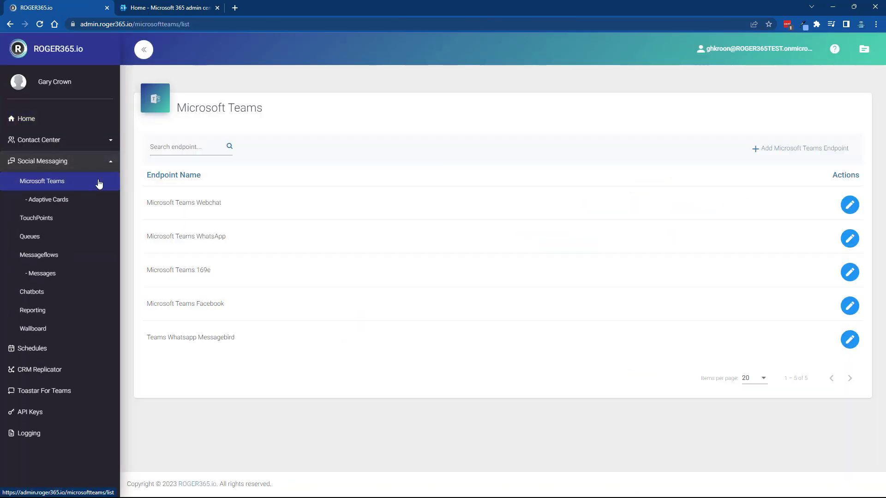
click(798, 147)
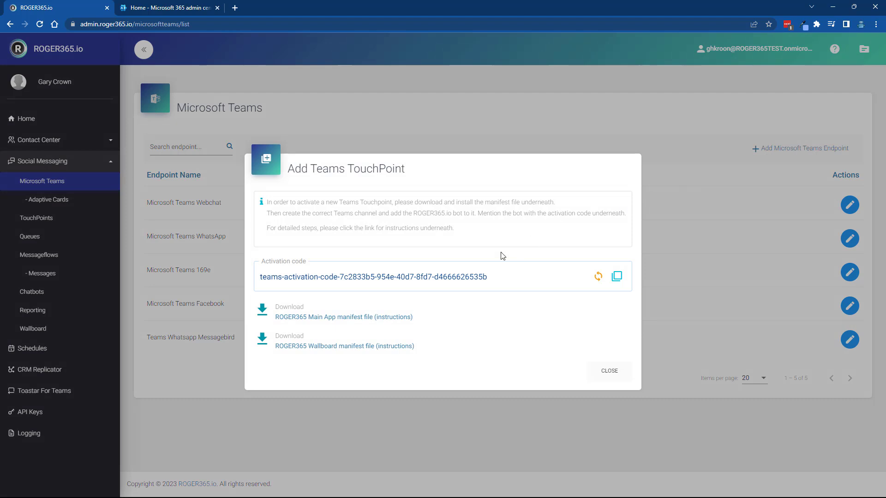
click(325, 317)
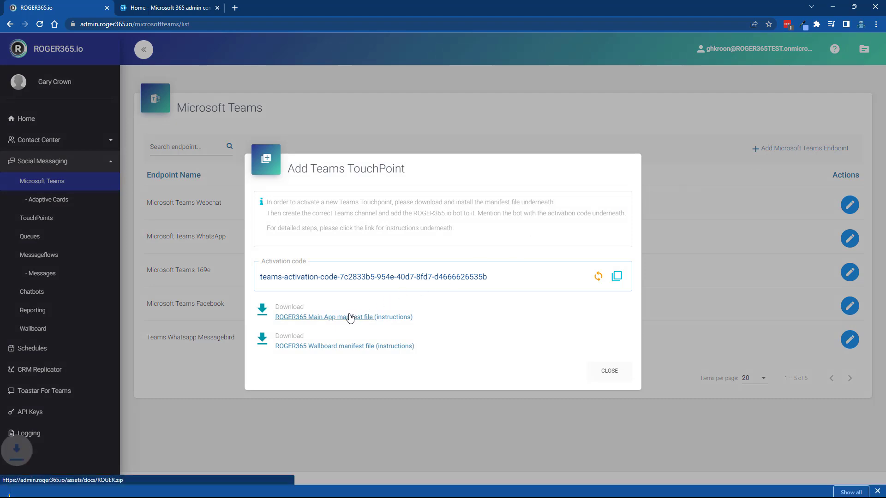
click(322, 317)
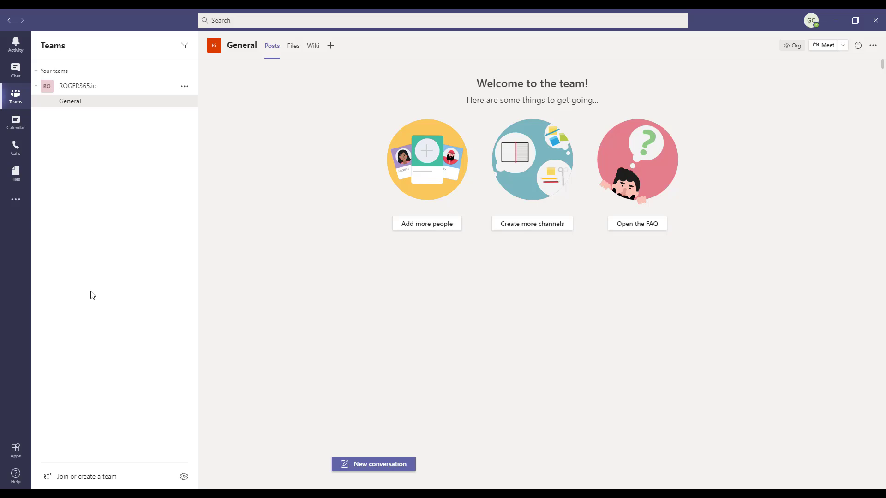
mouse_move(16, 449)
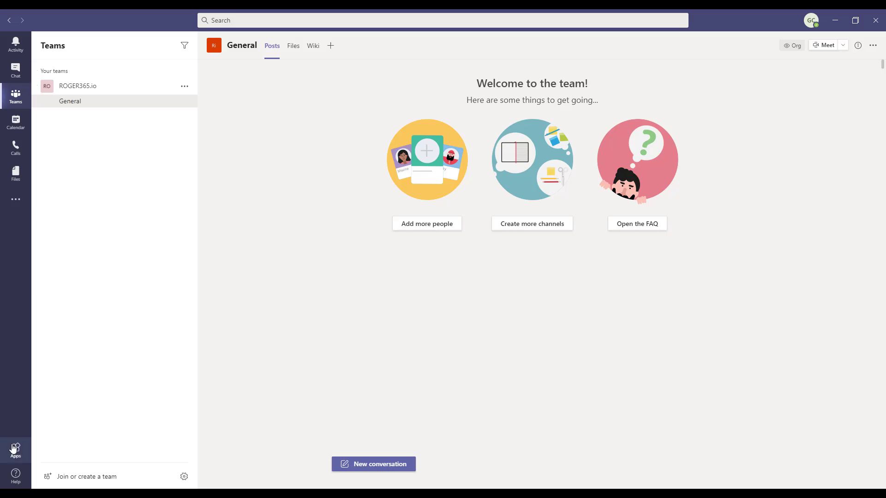
Upload ROGER.zip from Downloads as a custom app for the ROGER365.io organisation.
click(16, 448)
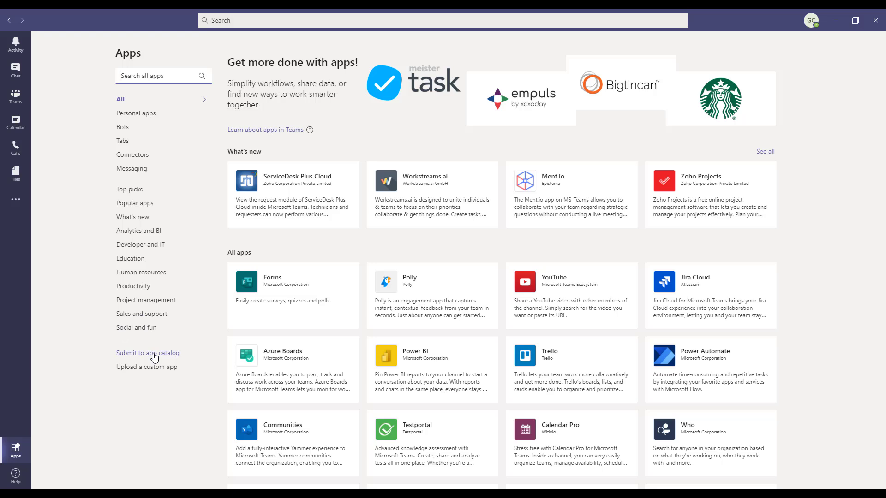
click(146, 366)
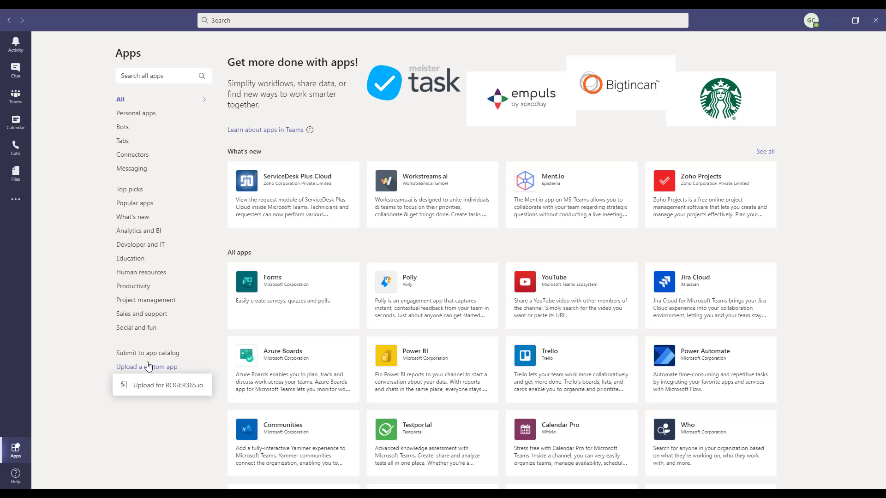
mouse_move(178, 389)
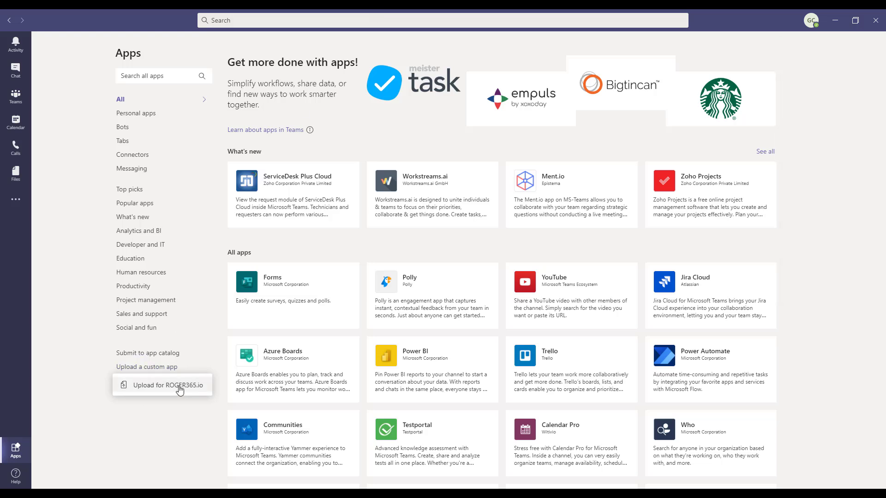
click(166, 388)
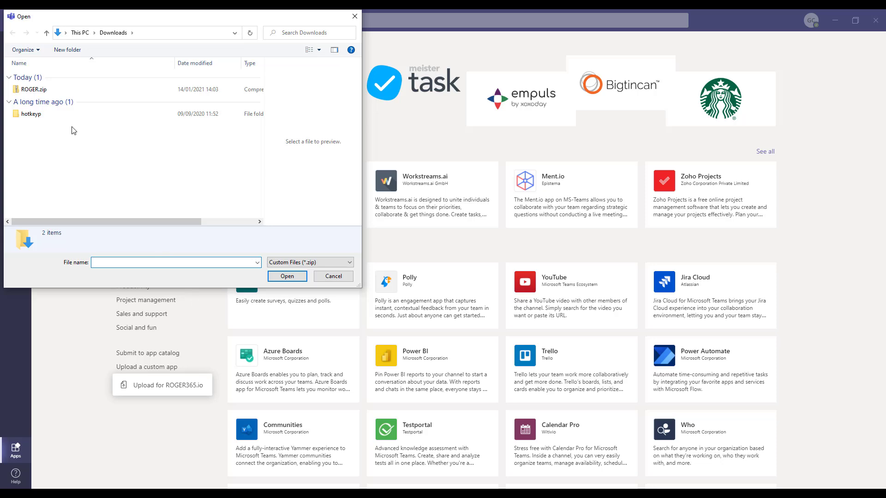
click(36, 89)
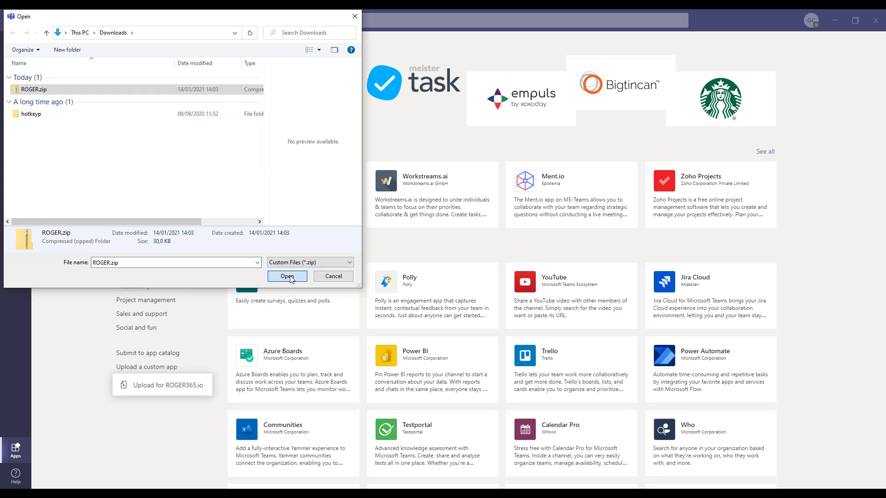
click(287, 276)
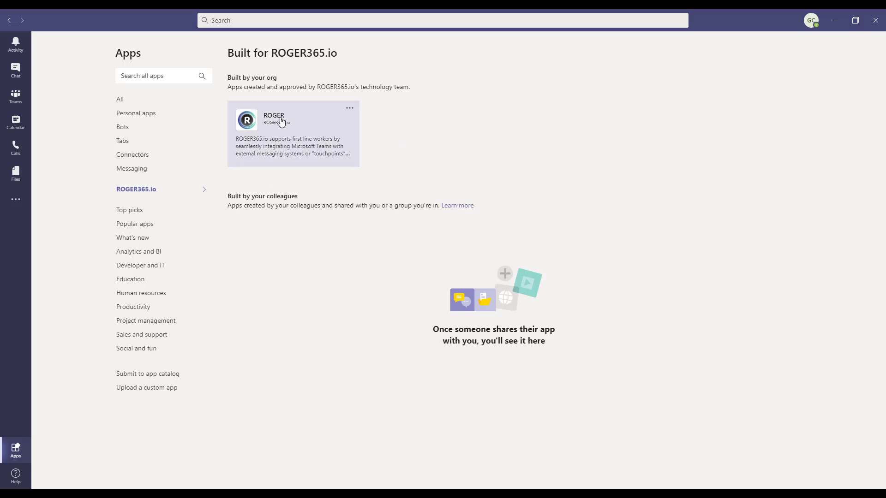
mouse_move(277, 120)
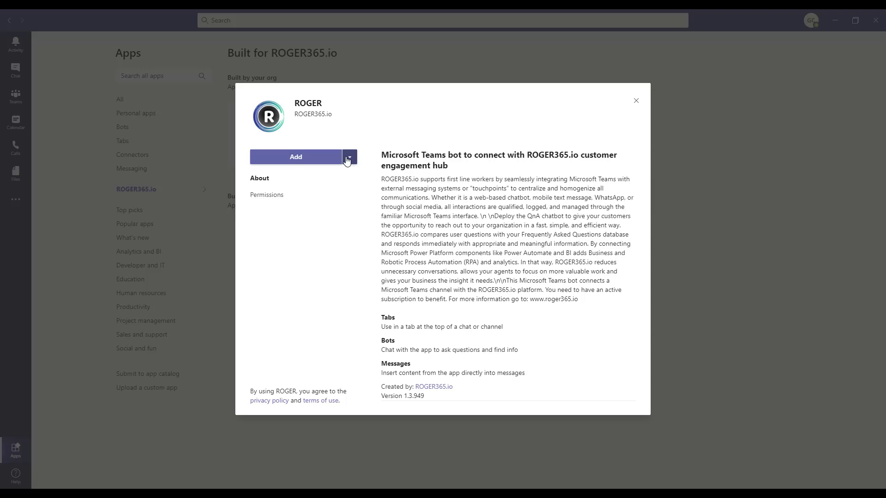
Choose 'Add to a team' for the ROGER app to start its team setup.
click(349, 156)
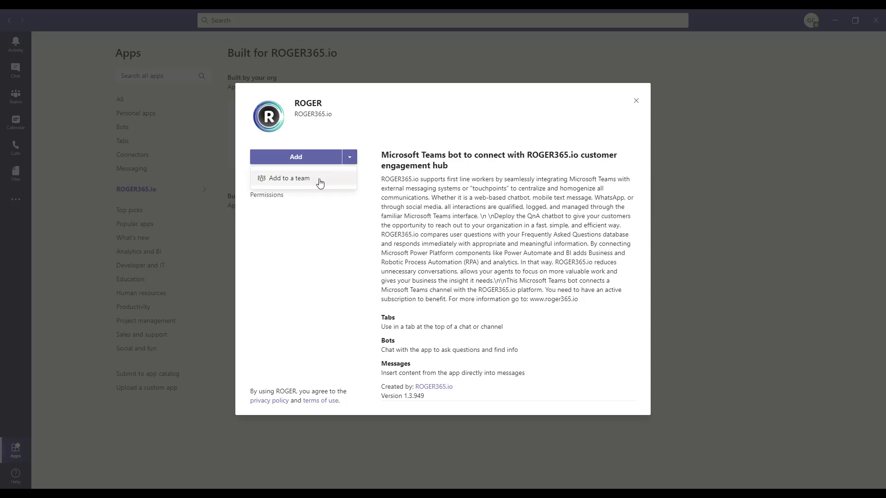
click(289, 178)
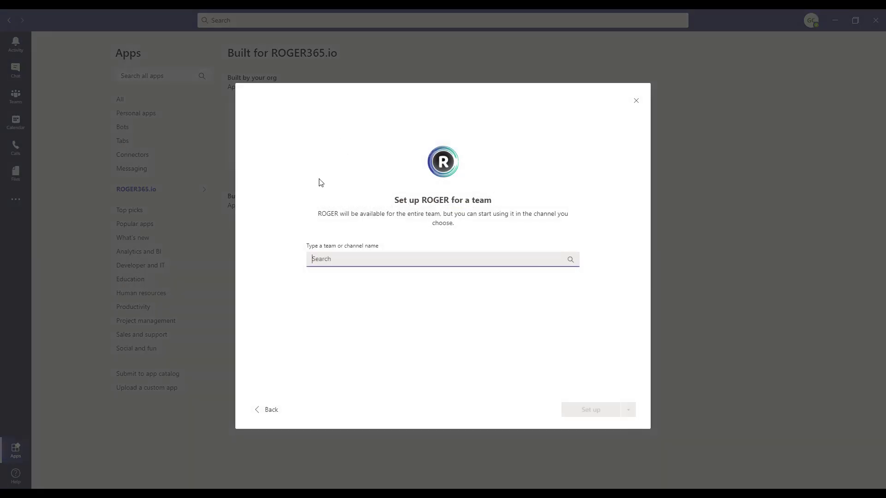
mouse_move(367, 242)
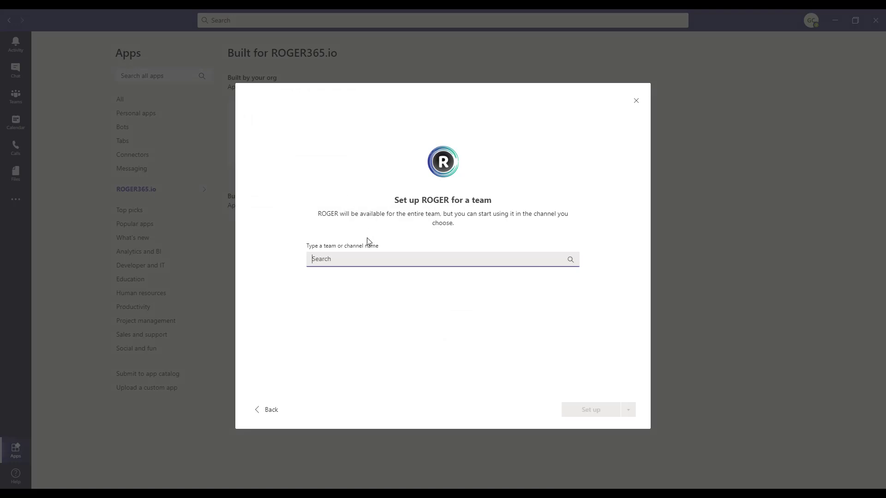
Set up ROGER in the General channel of ROGER365.io.
text(rog)
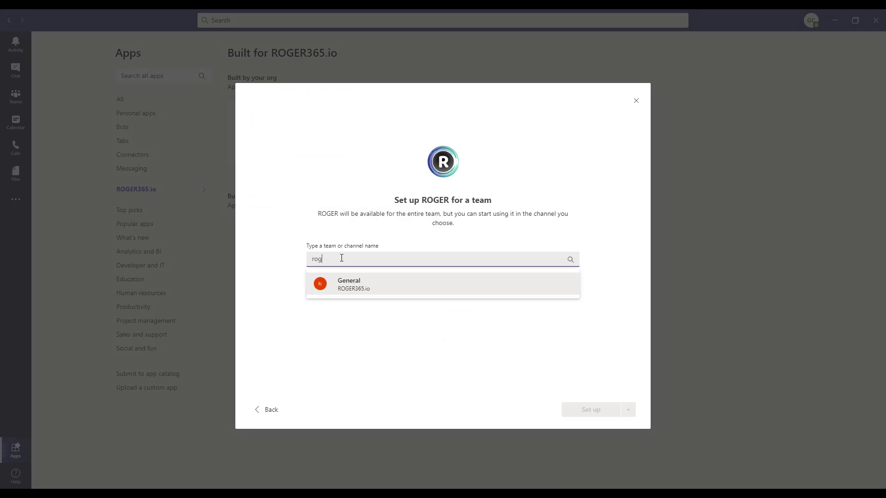
click(349, 285)
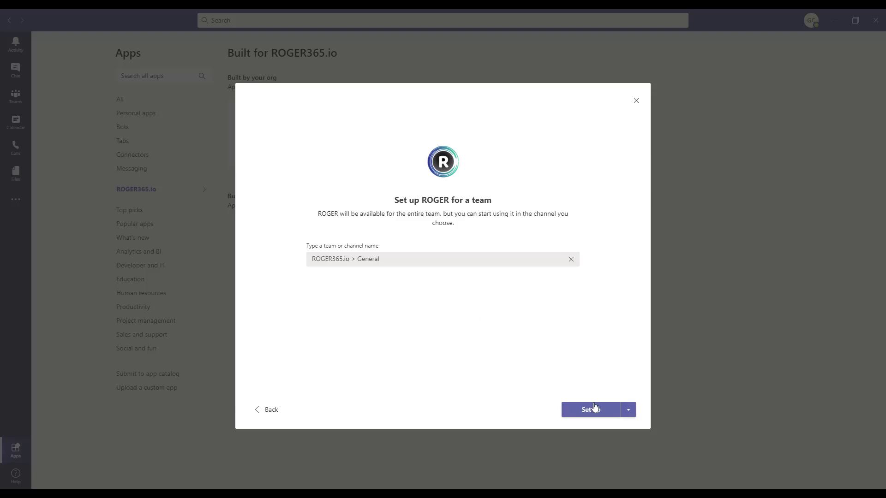
click(591, 409)
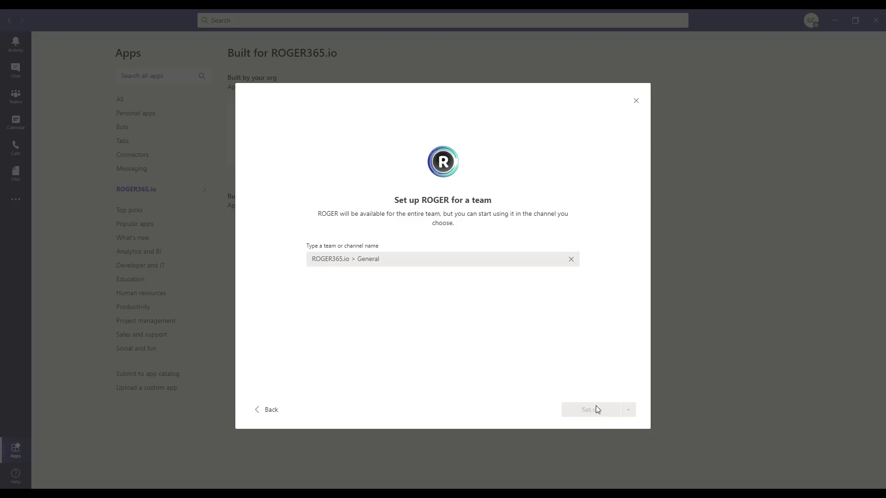
click(591, 410)
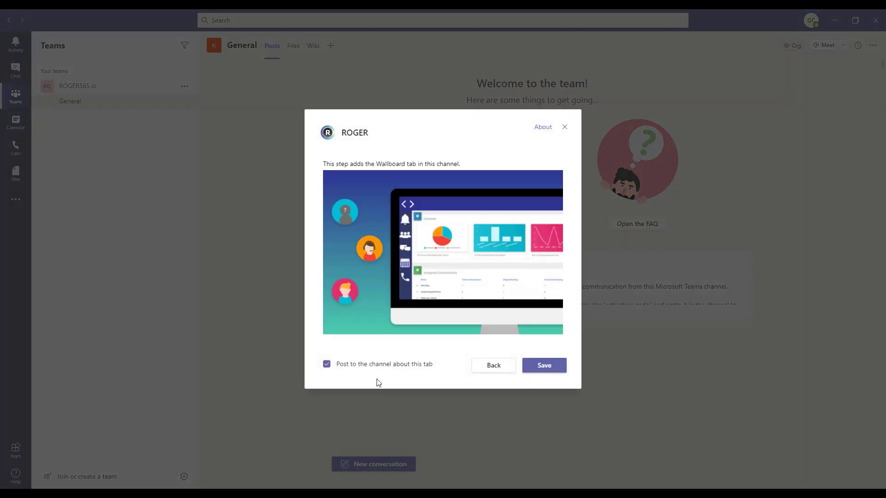
Save the ROGER Wallboard tab to the channel and return to its posts.
click(542, 365)
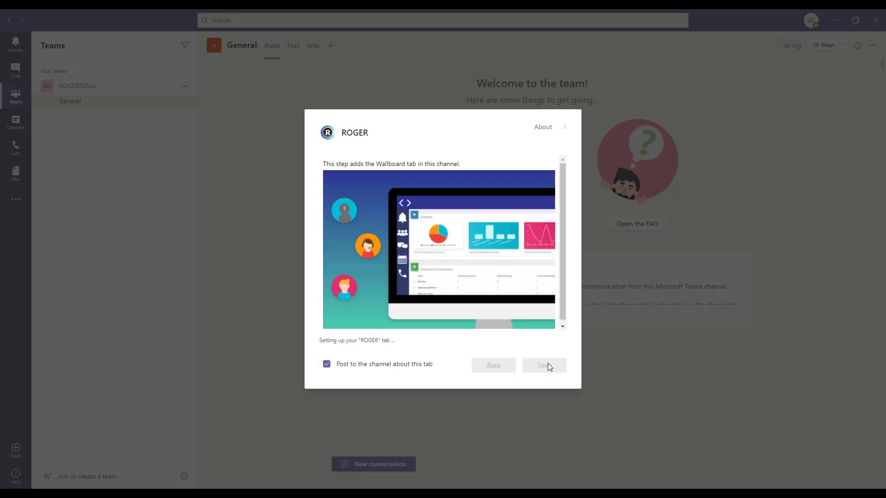
click(543, 366)
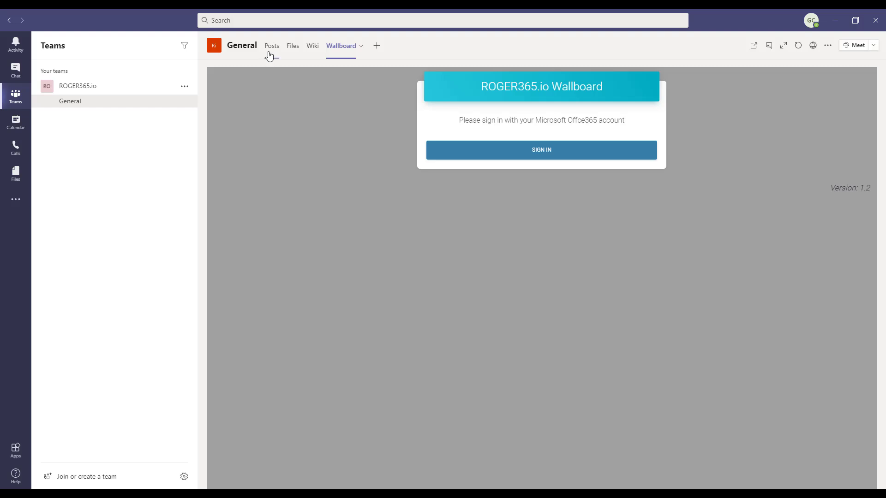
click(271, 46)
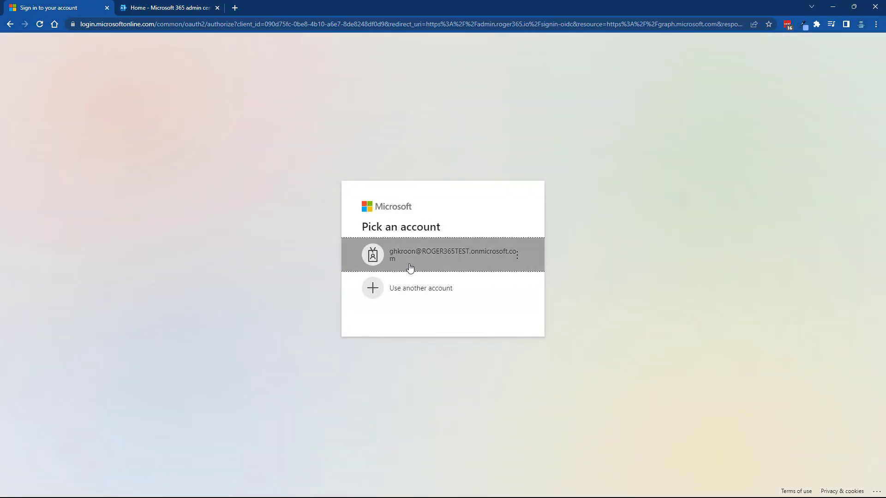
Sign in to the ROGER365.io admin portal and show the Microsoft Teams endpoints list.
click(443, 255)
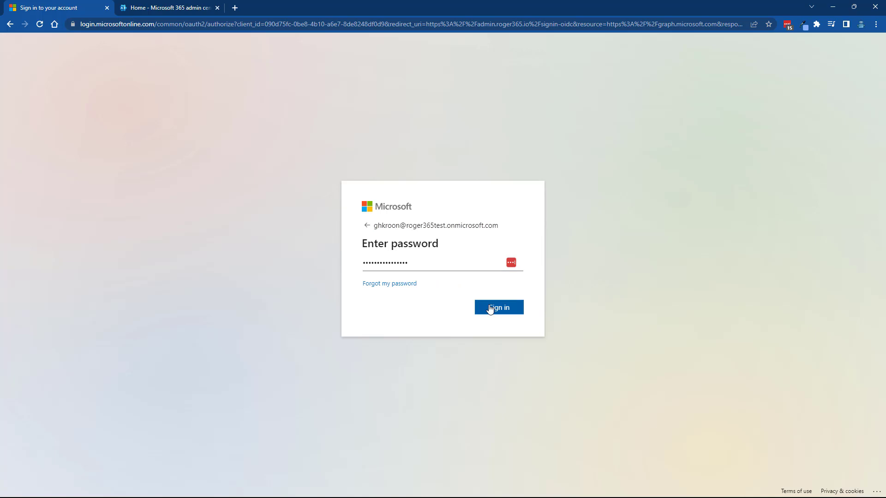
click(499, 307)
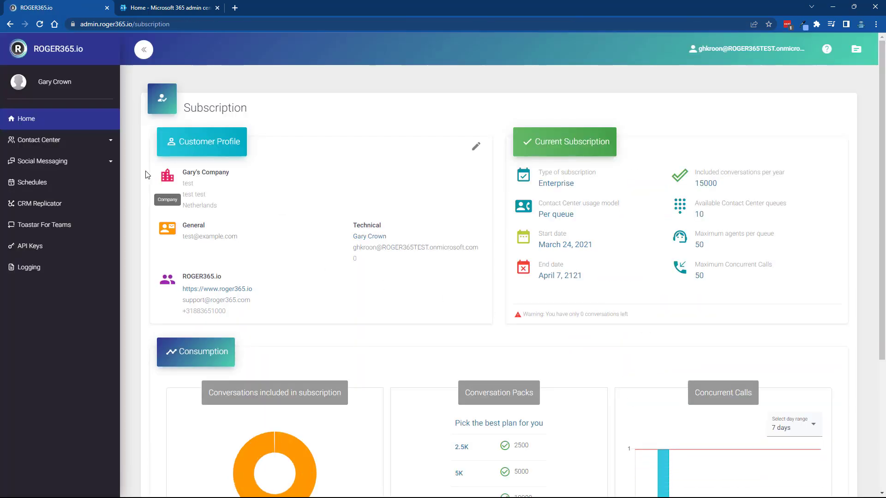
click(43, 161)
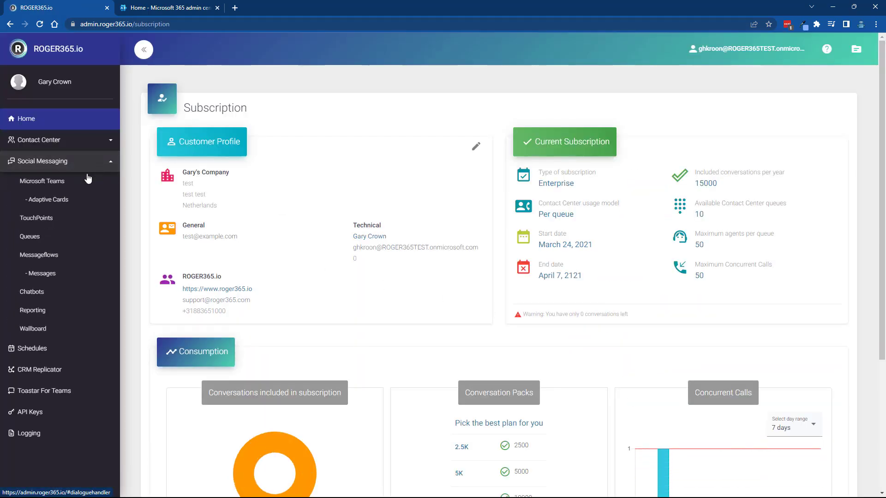
click(42, 181)
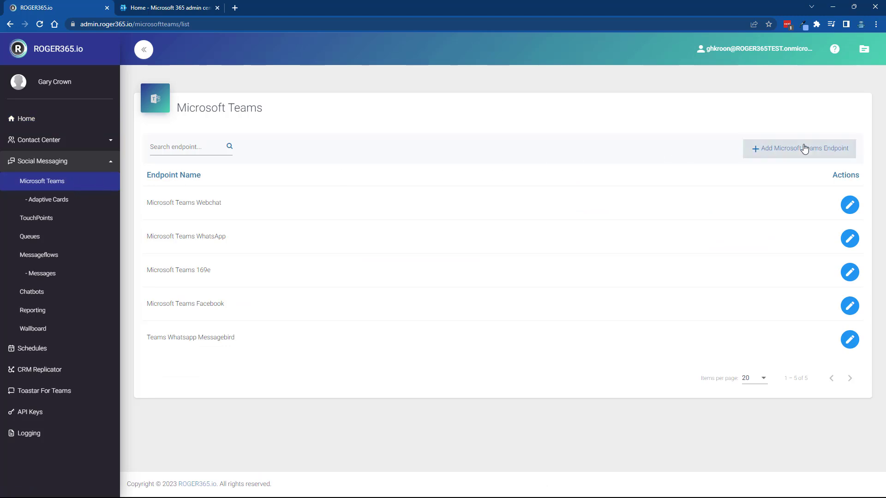
Add a new Teams endpoint and download its ROGER365 Main App manifest file.
click(798, 148)
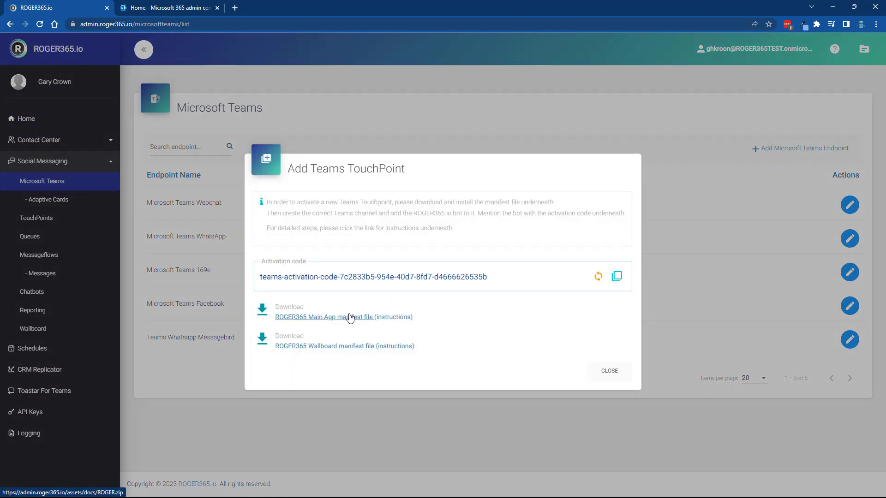
click(325, 316)
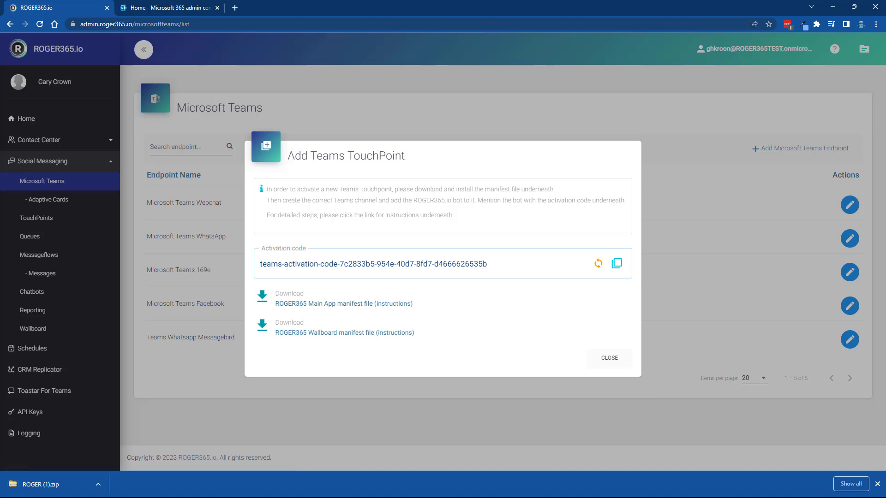
click(168, 8)
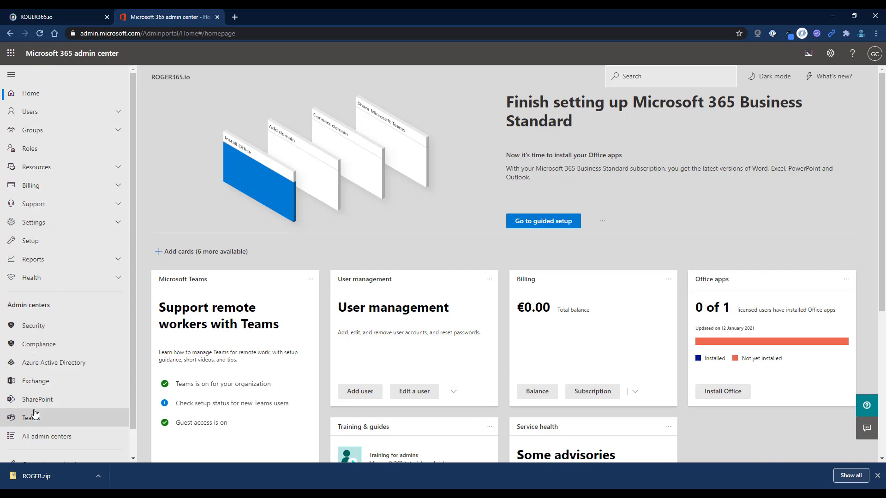
Go to Manage apps under Teams apps in the Teams admin center.
click(29, 417)
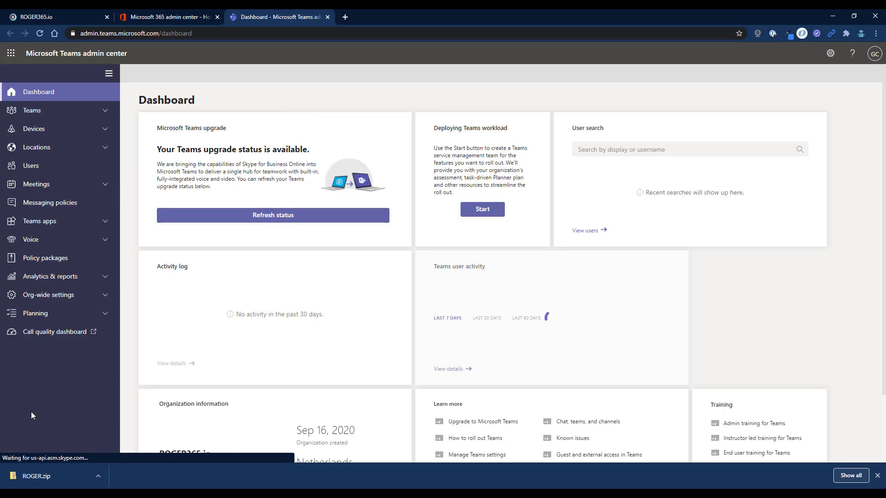
click(39, 220)
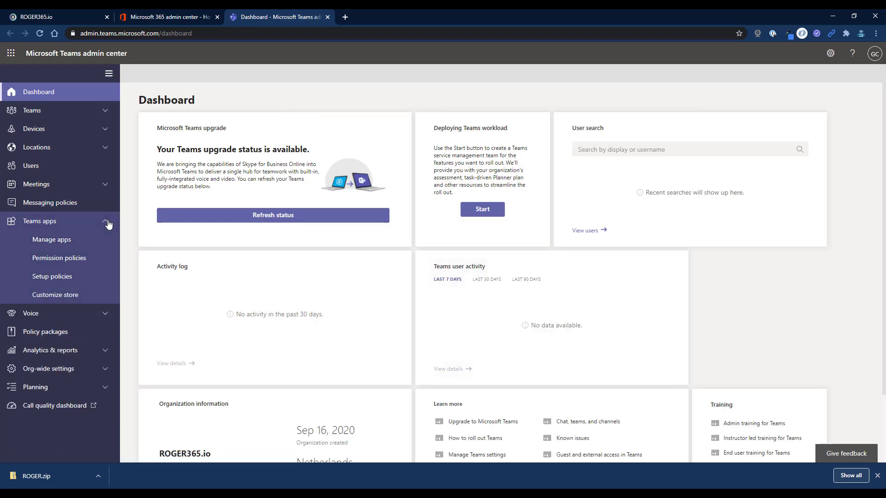
click(51, 240)
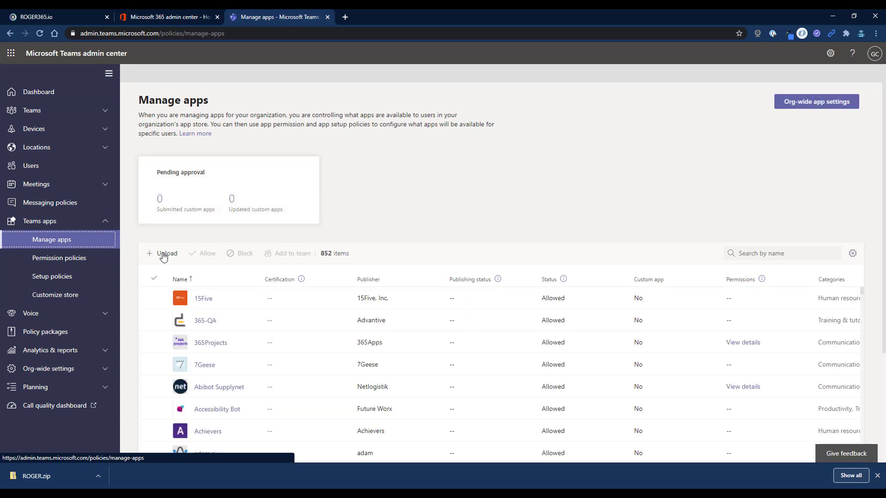
Upload the ROGER.zip package to add ROGER to the organization's app list.
click(166, 253)
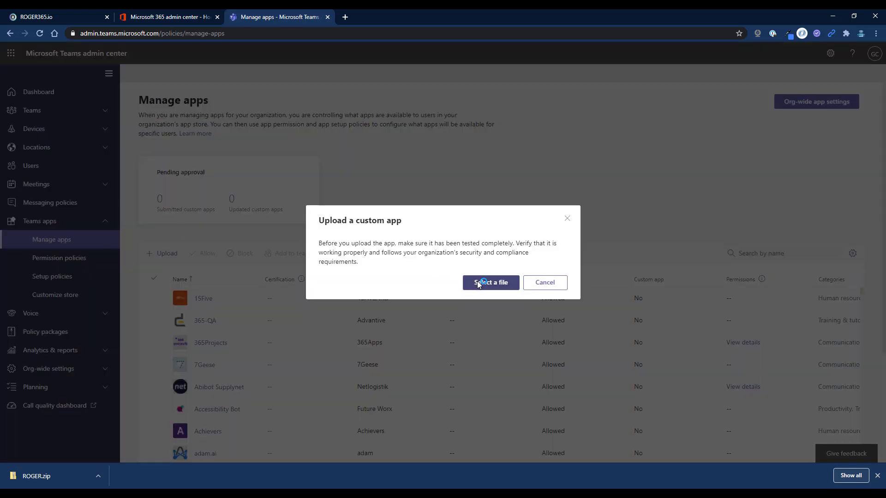
click(490, 283)
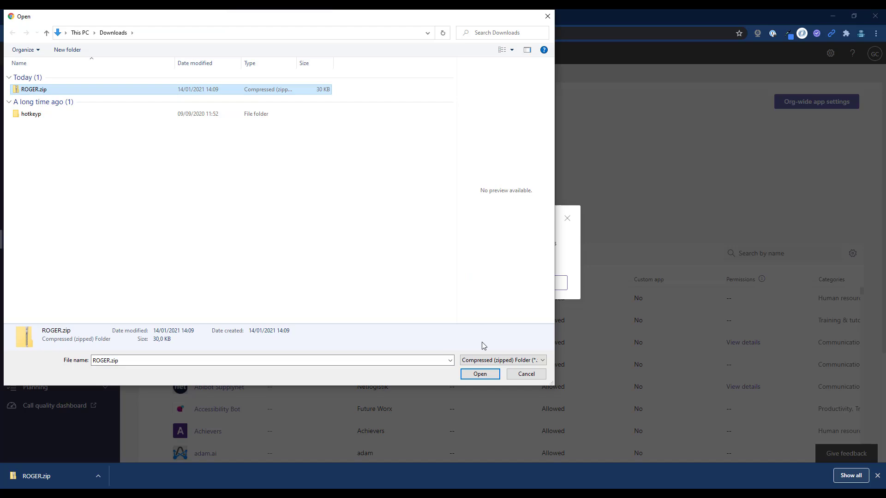
click(480, 374)
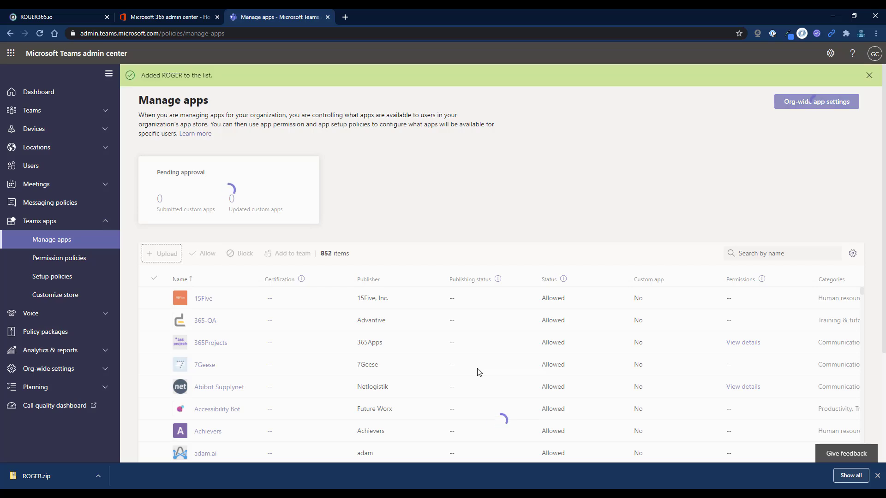
click(204, 364)
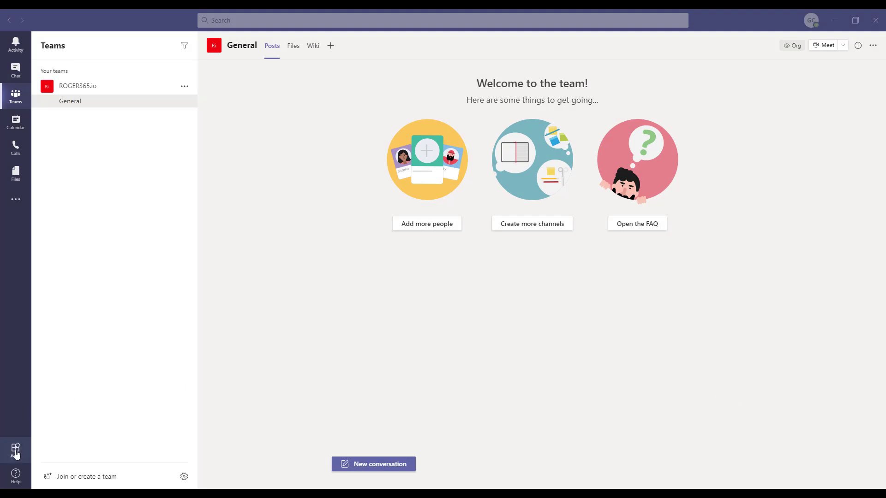
Search 'roger' in the Teams app store and start adding ROGER to a team.
click(16, 450)
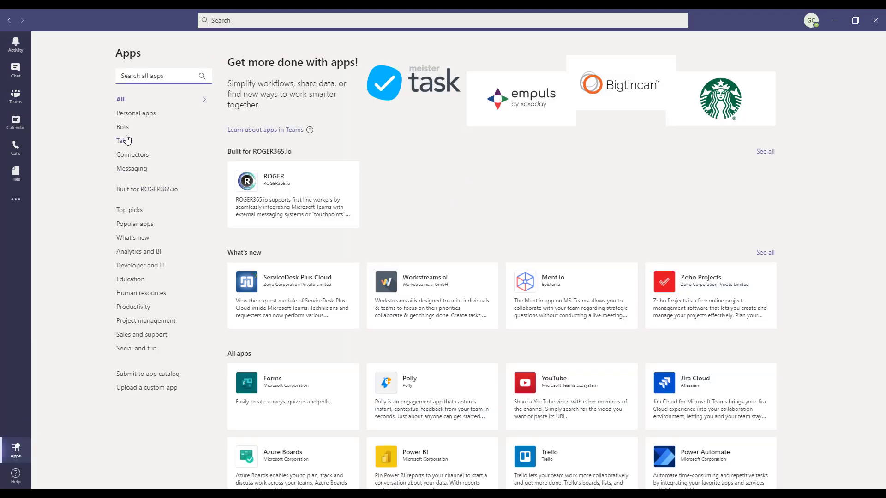
text(roger)
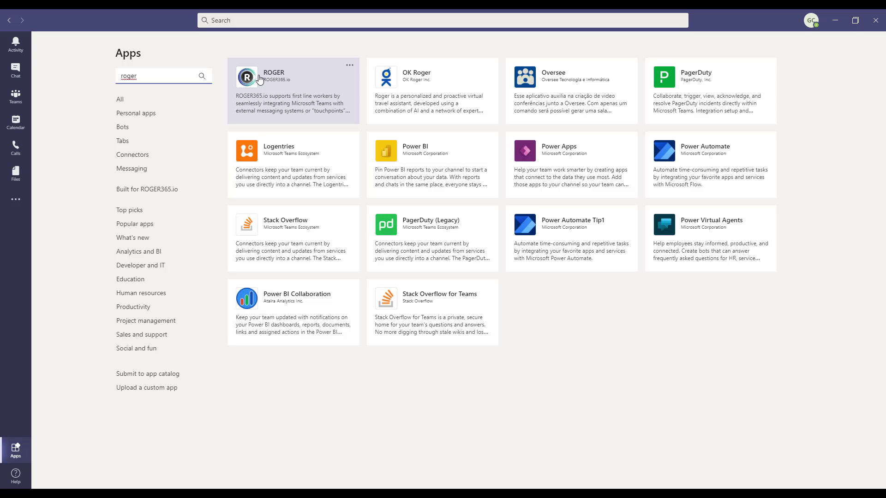
click(274, 72)
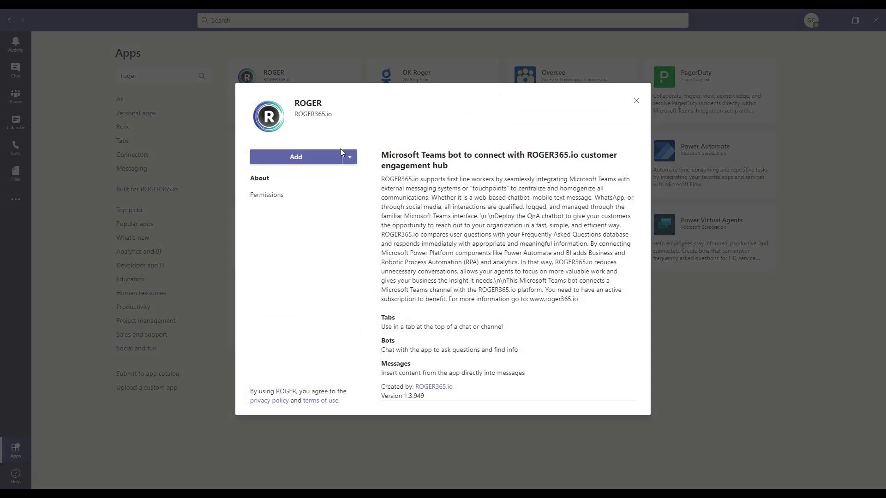
click(349, 157)
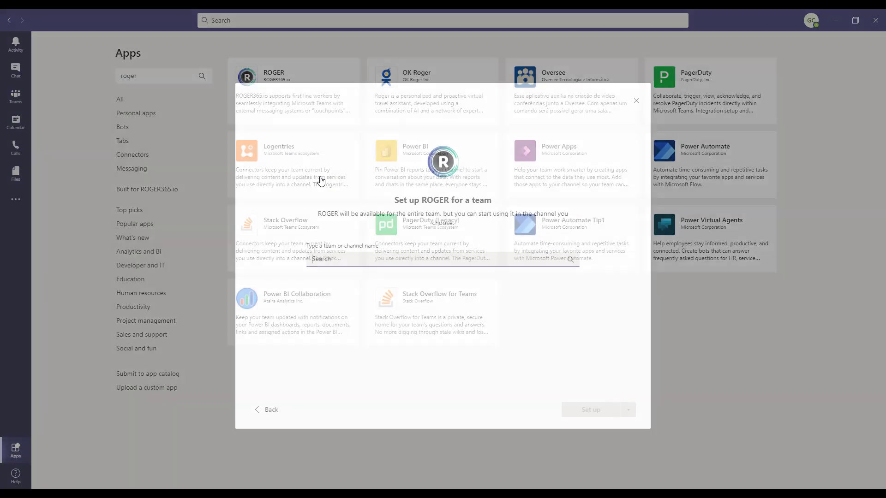
Set up ROGER in ROGER365.io General, save its Wallboard tab with a channel post, and view Posts.
text(roger)
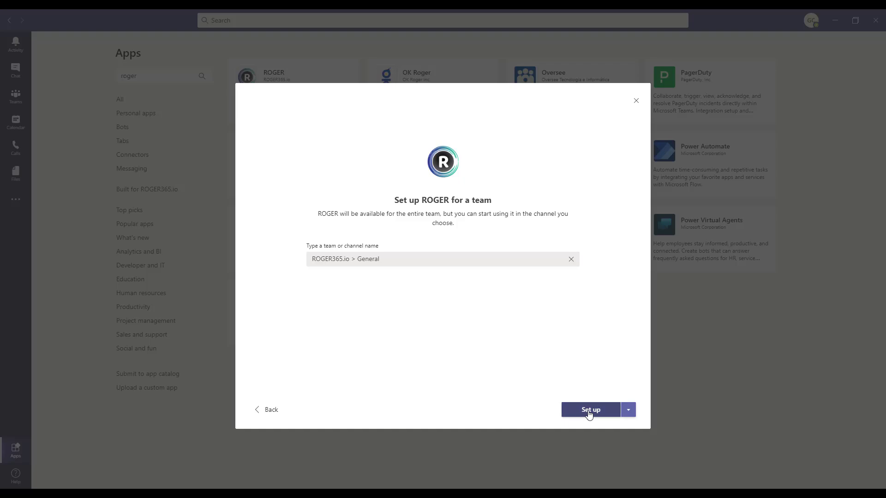
click(590, 410)
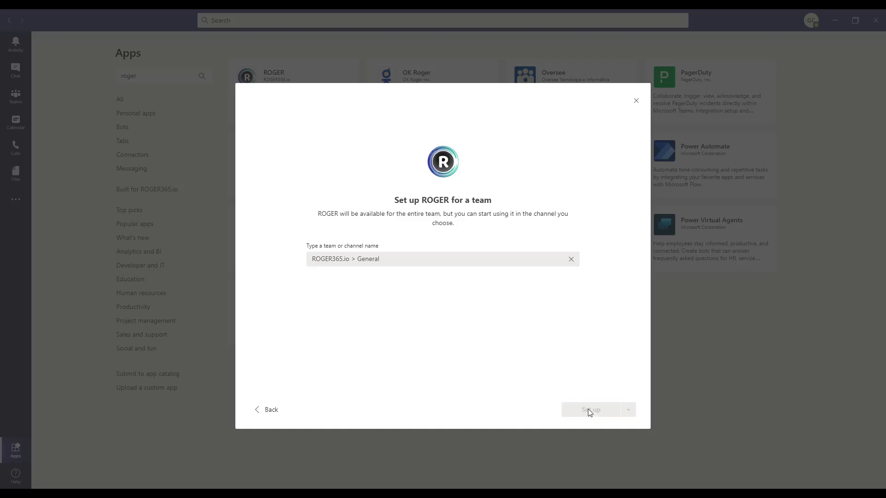
click(591, 409)
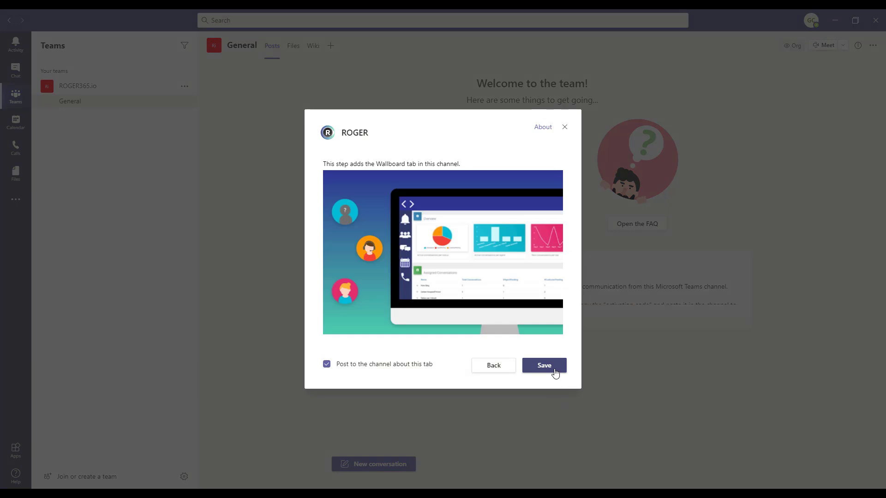
click(543, 365)
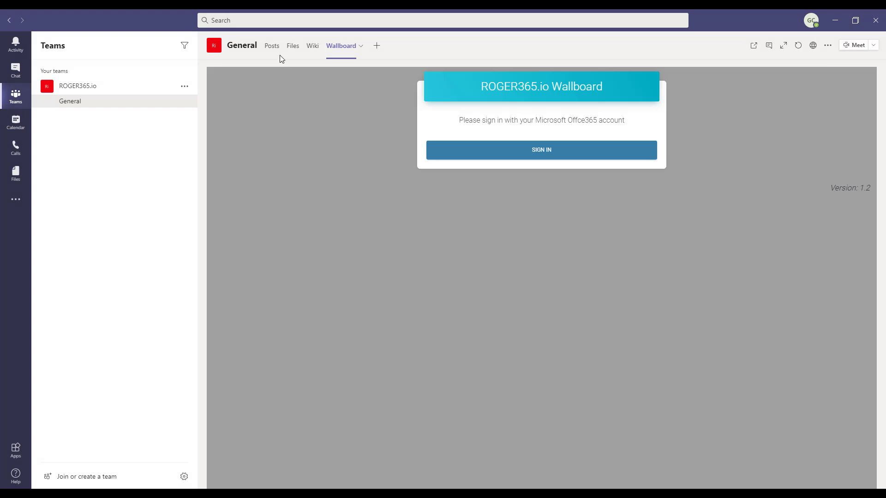
click(271, 46)
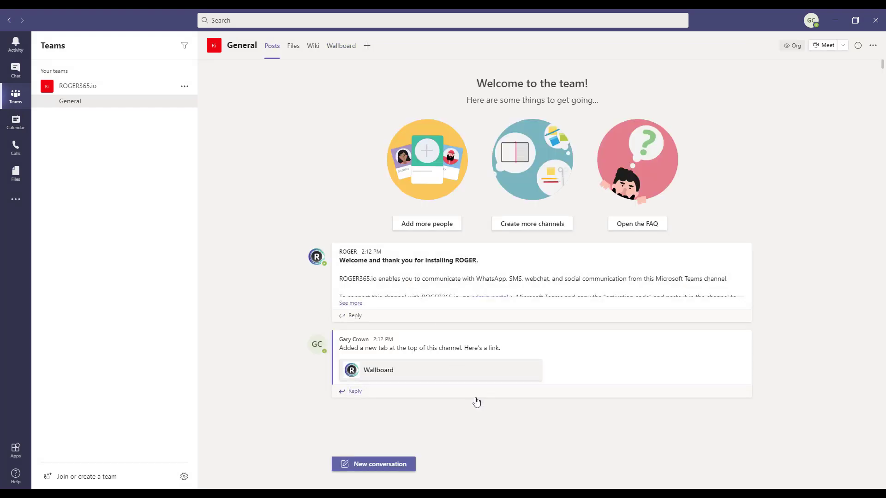